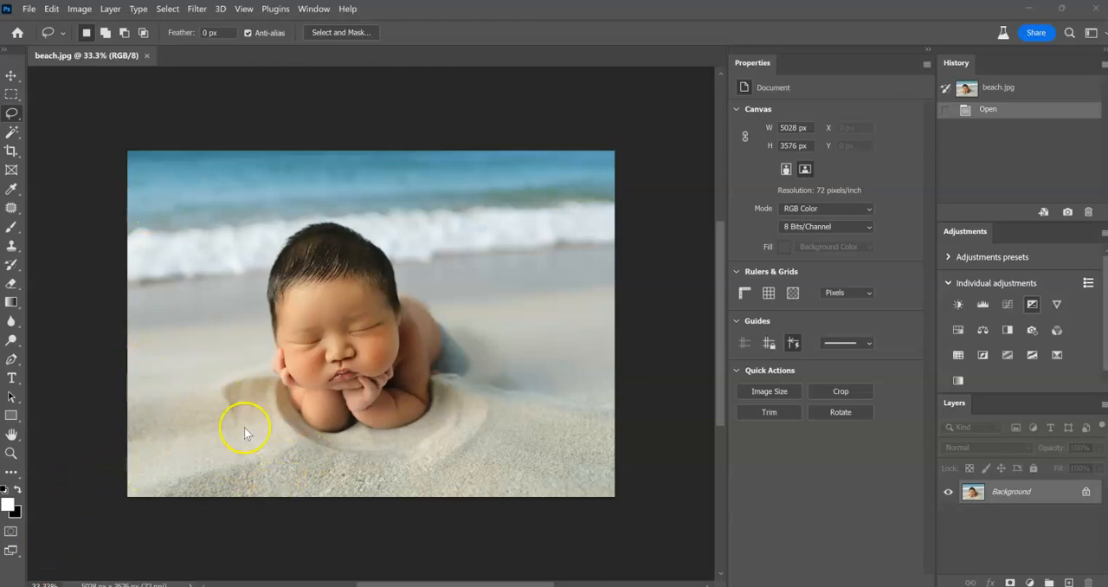
mouse_move(519, 241)
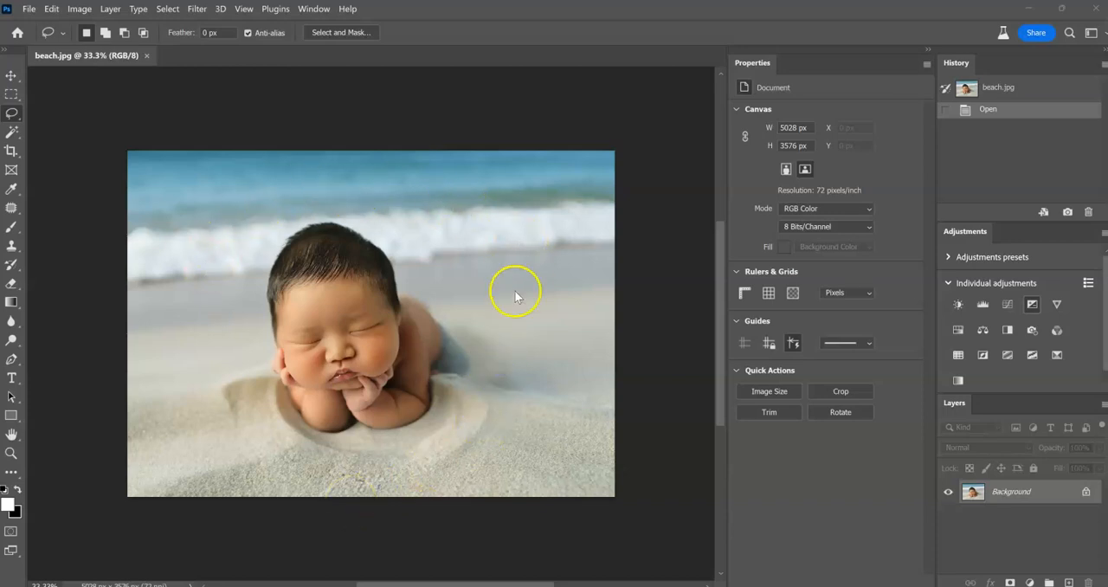
mouse_move(506, 489)
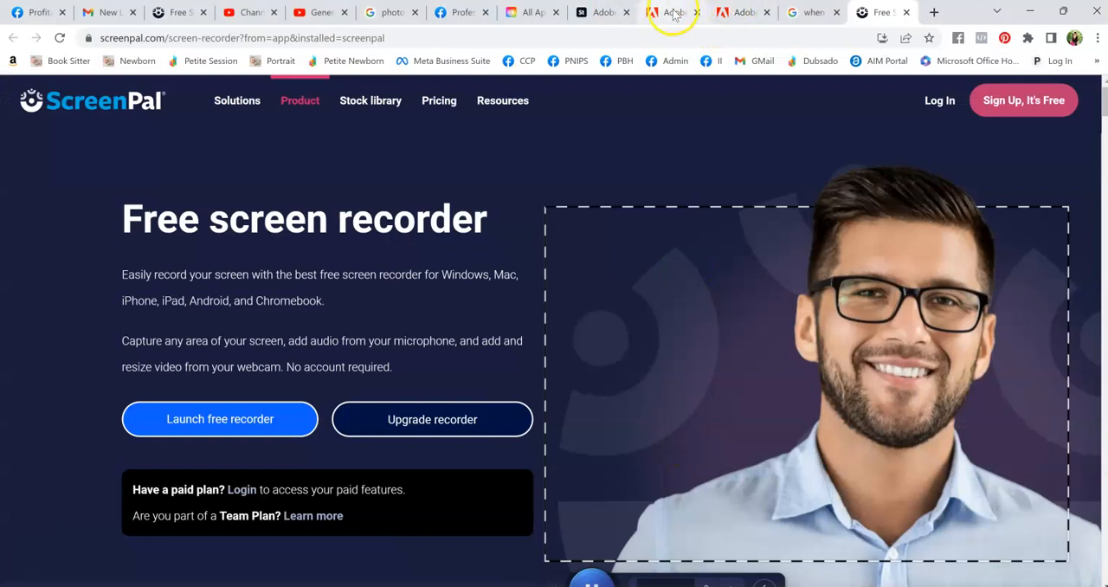
- Review section 4.1 Firefly Gallery of Adobe's generative AI beta terms, then return to Photoshop
click(673, 11)
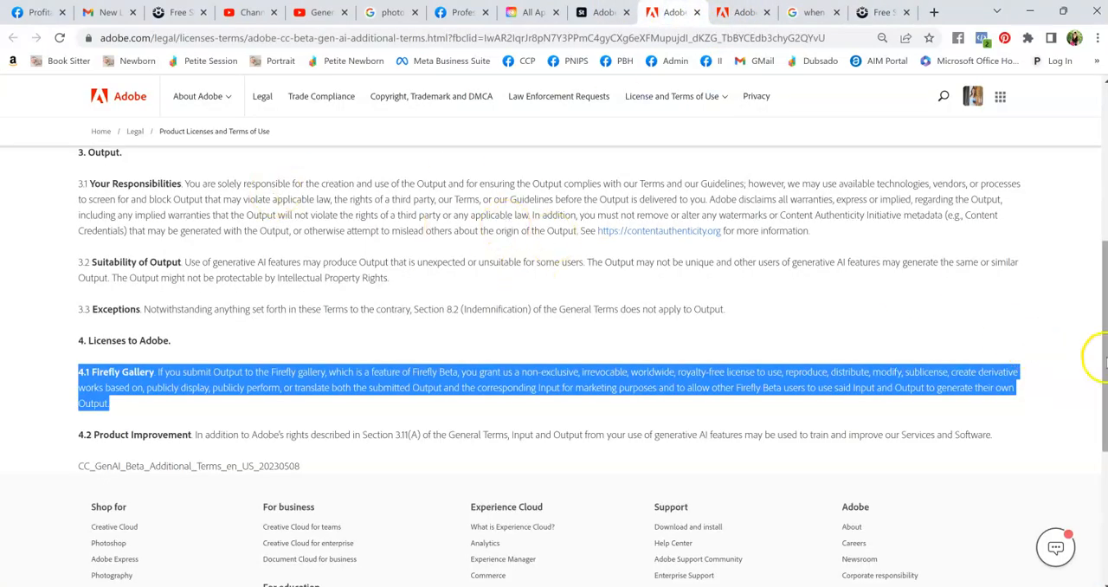
scroll(up, 3)
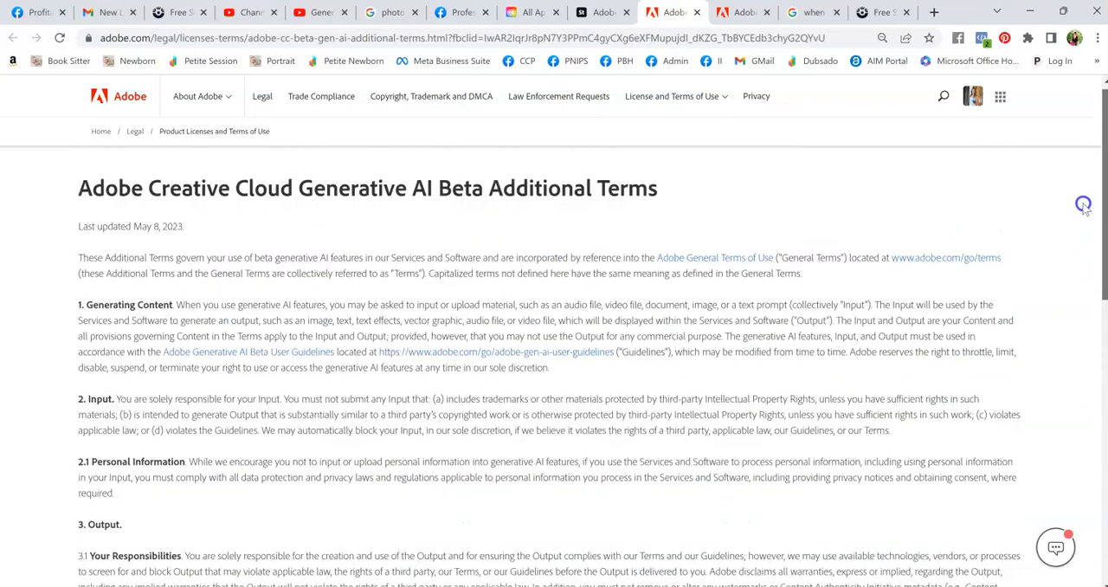
scroll(down, 3)
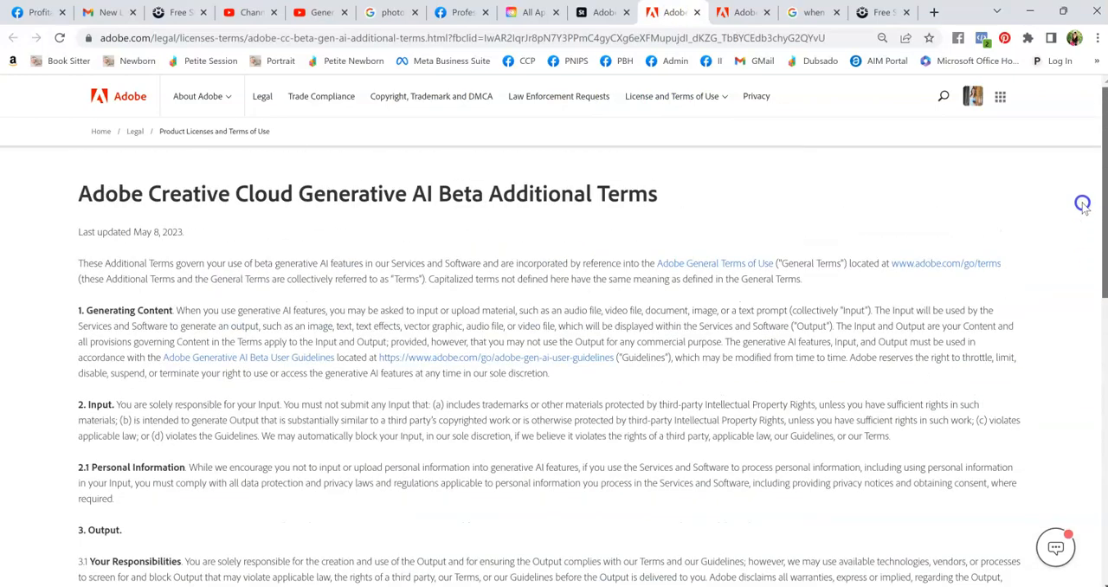
scroll(down, 3)
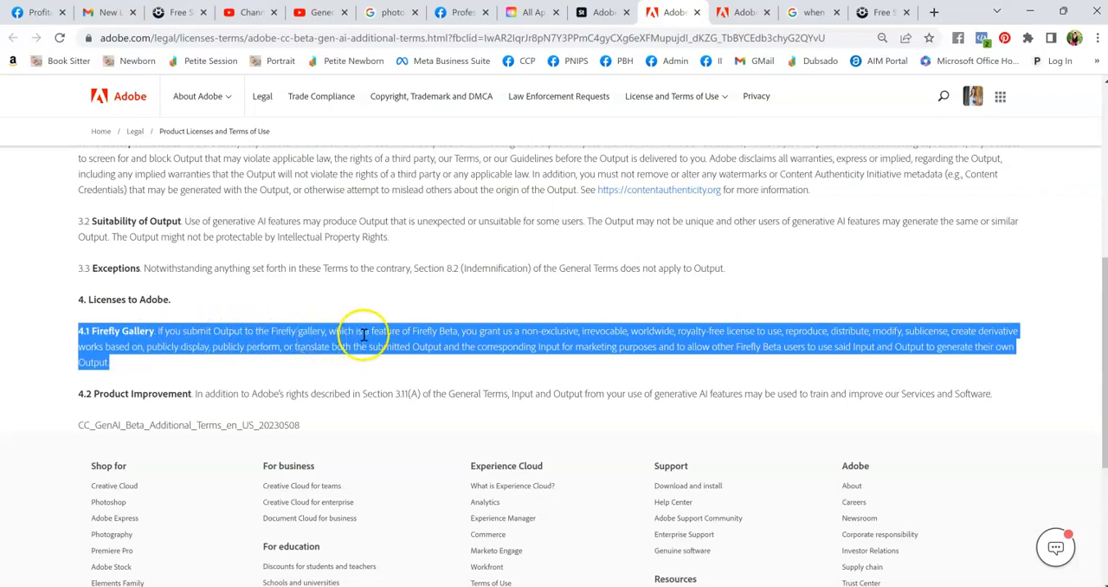
mouse_move(502, 335)
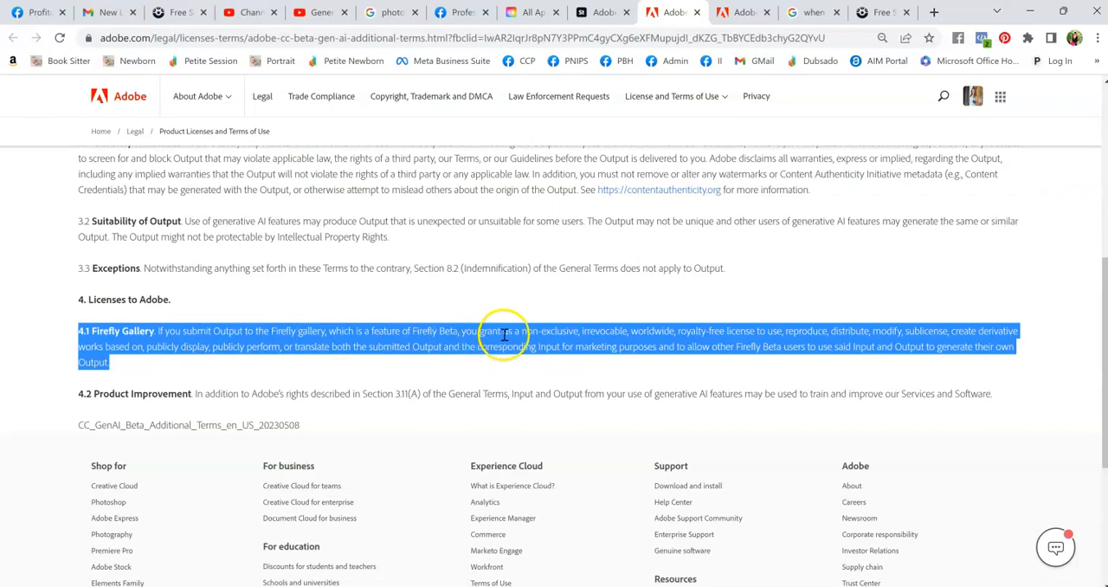
mouse_move(720, 330)
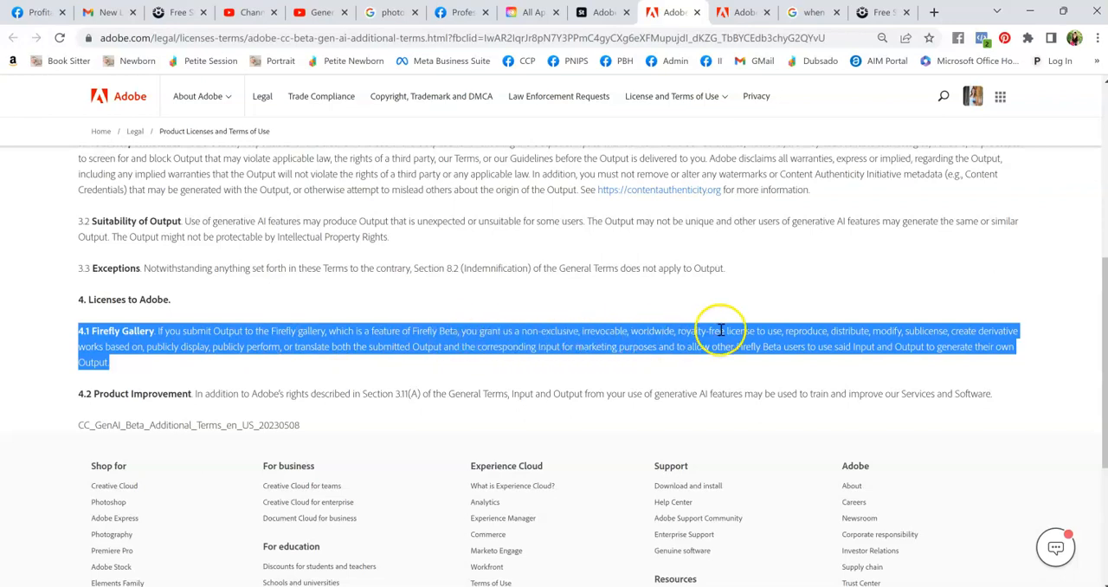
mouse_move(786, 331)
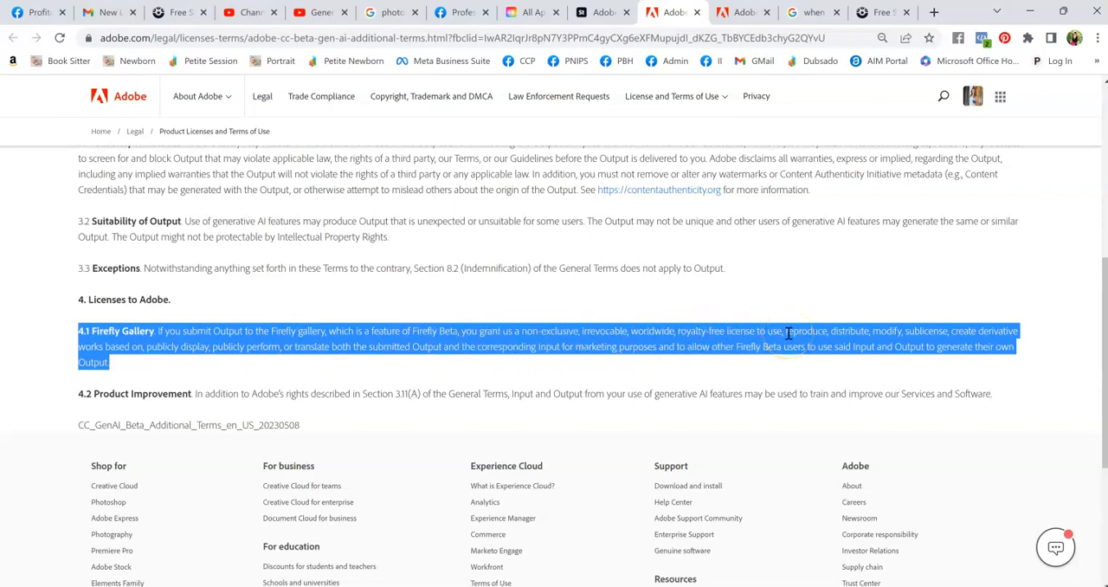
click(246, 330)
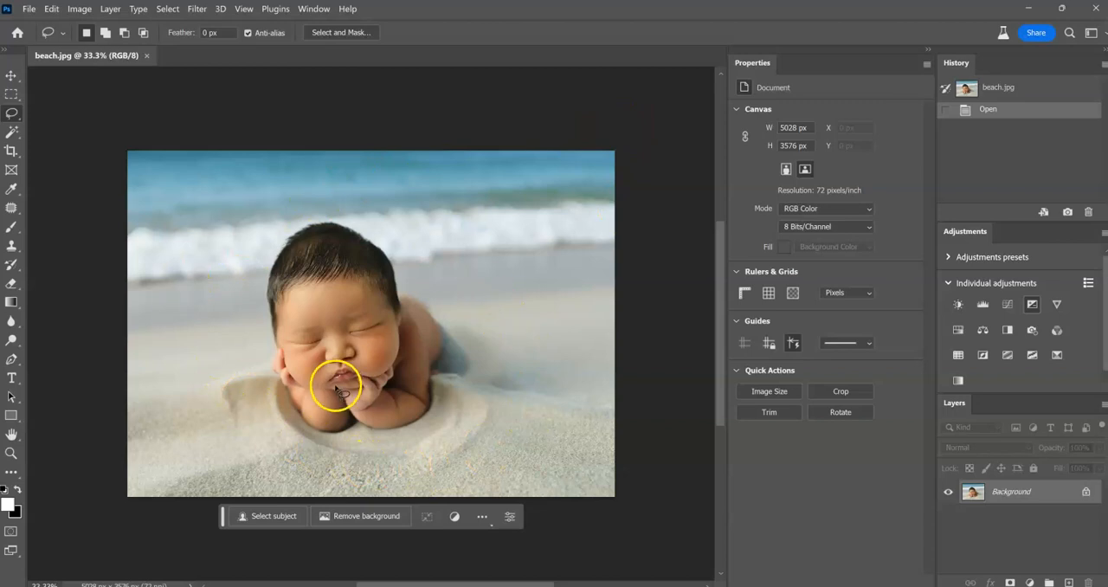
mouse_move(294, 258)
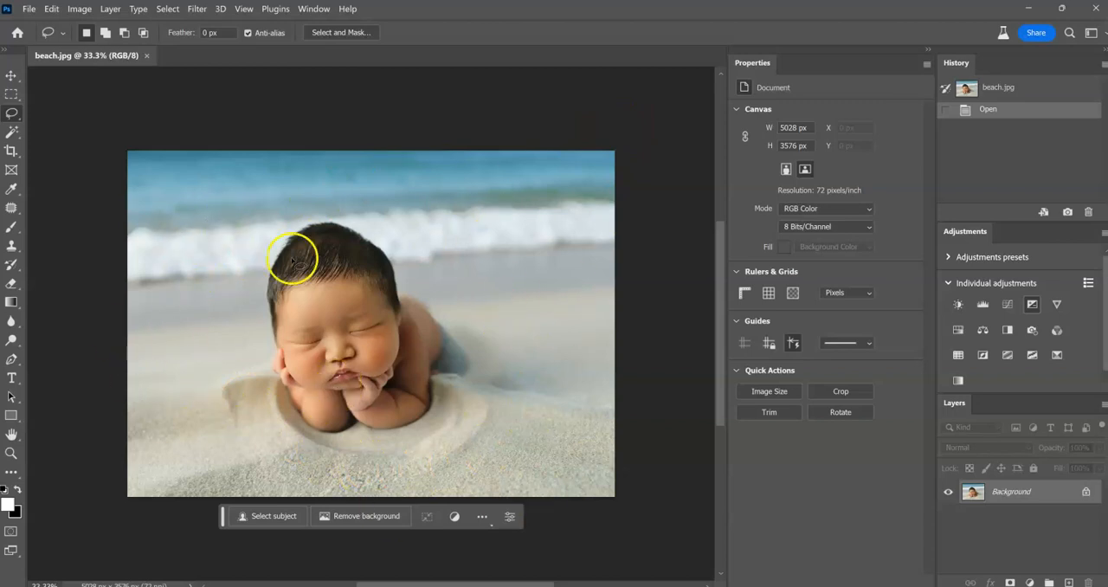
mouse_move(424, 221)
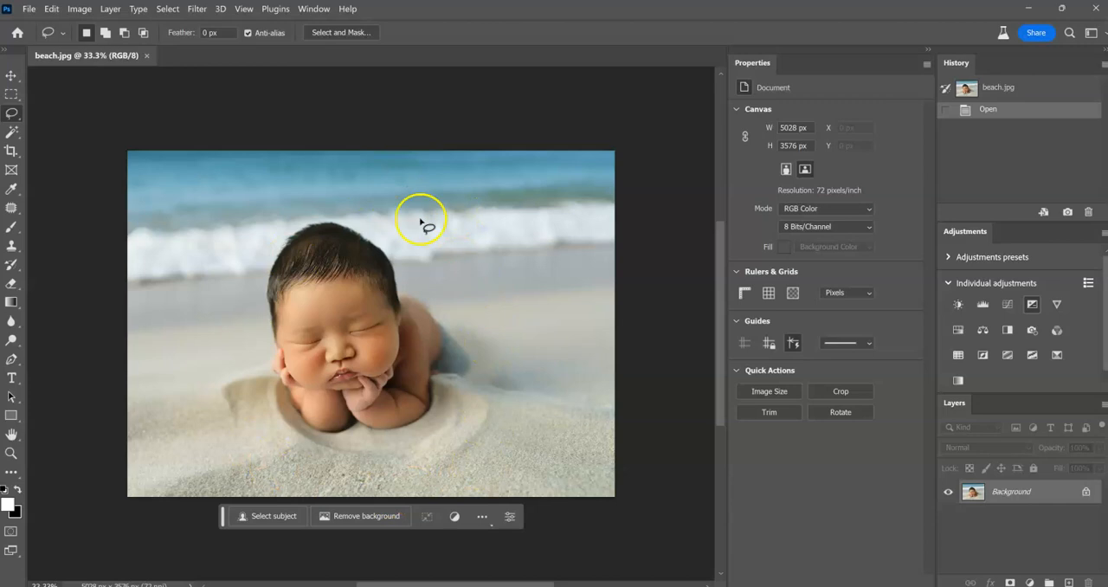
mouse_move(441, 454)
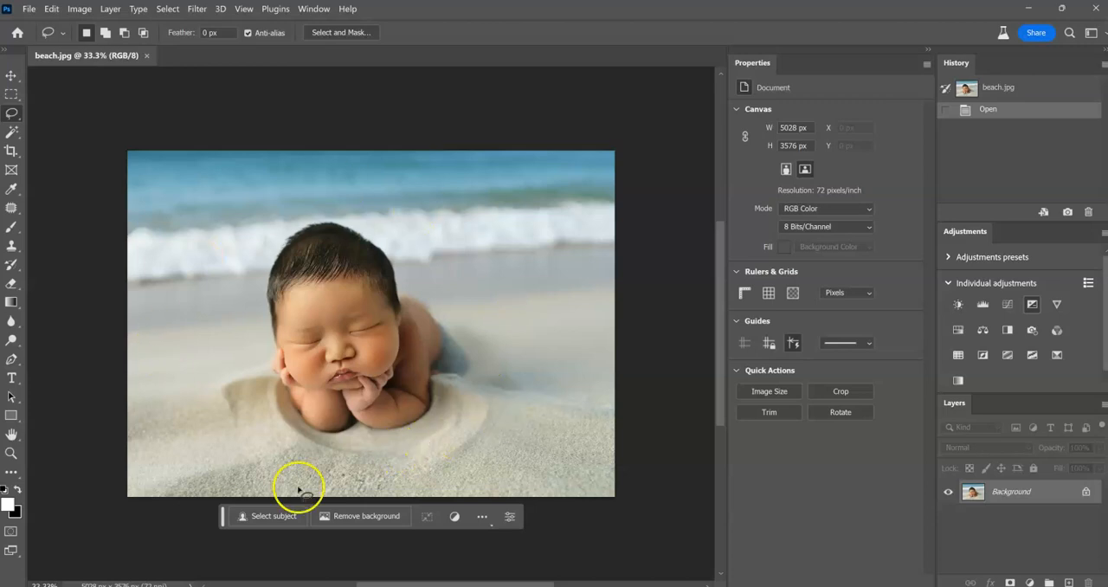
mouse_move(534, 287)
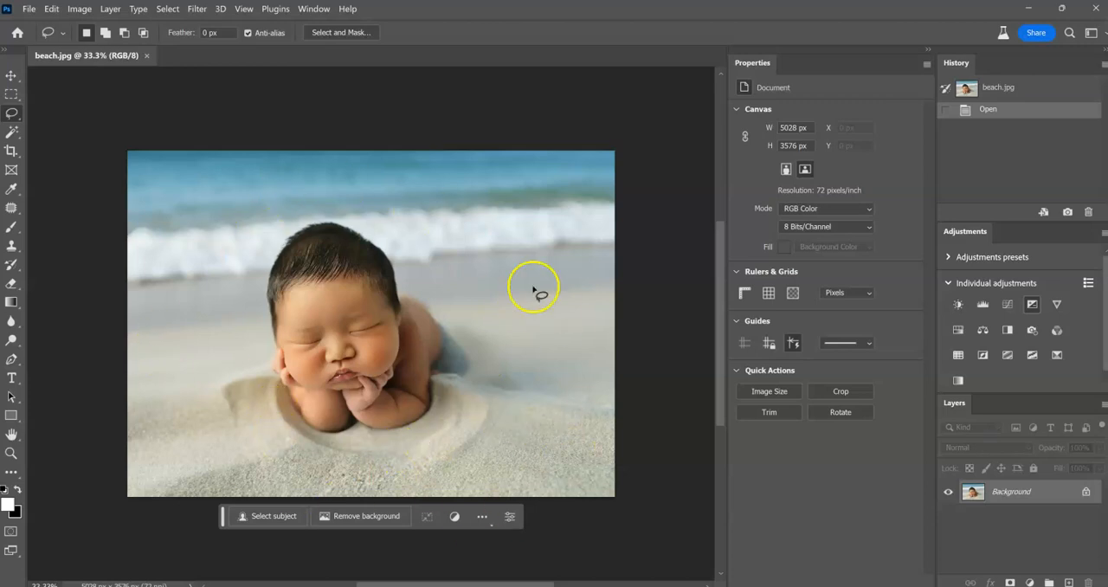
mouse_move(506, 325)
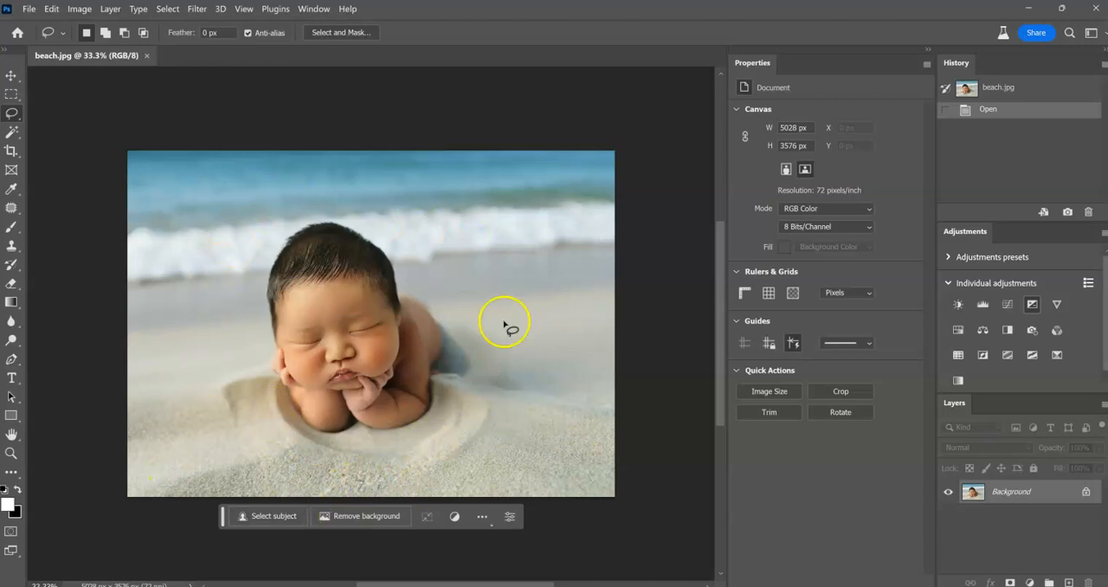
mouse_move(385, 398)
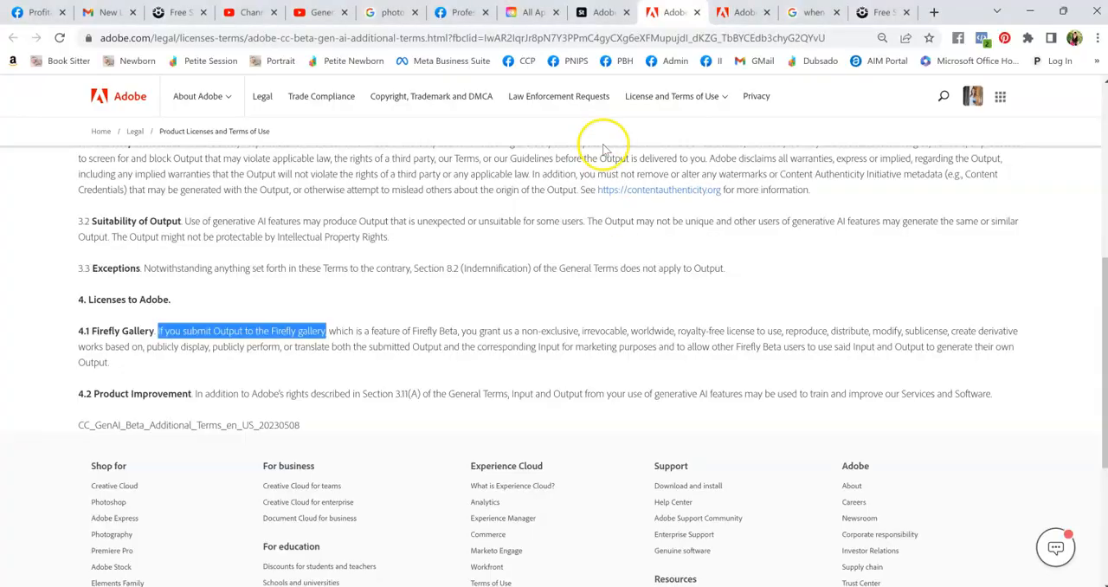
- Upload beach.jpg into Adobe Firefly's Generative fill editor
click(741, 12)
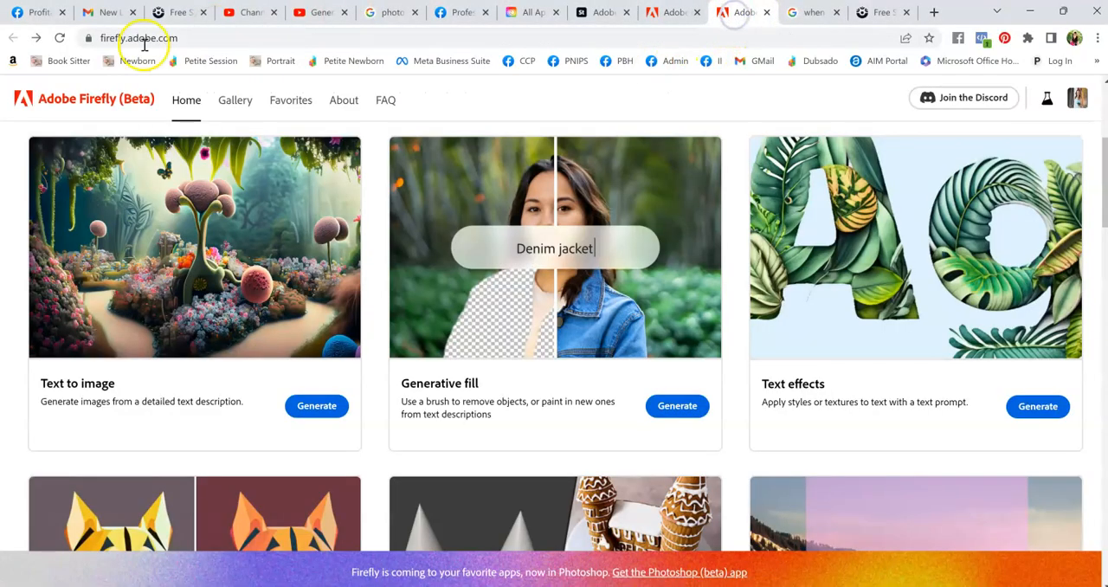
mouse_move(618, 405)
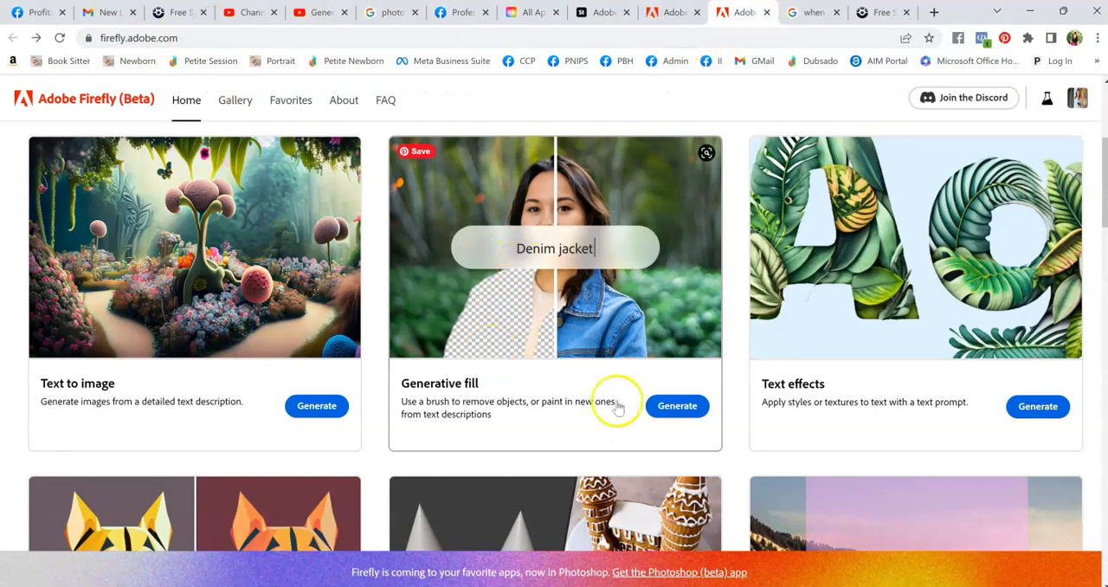
click(677, 405)
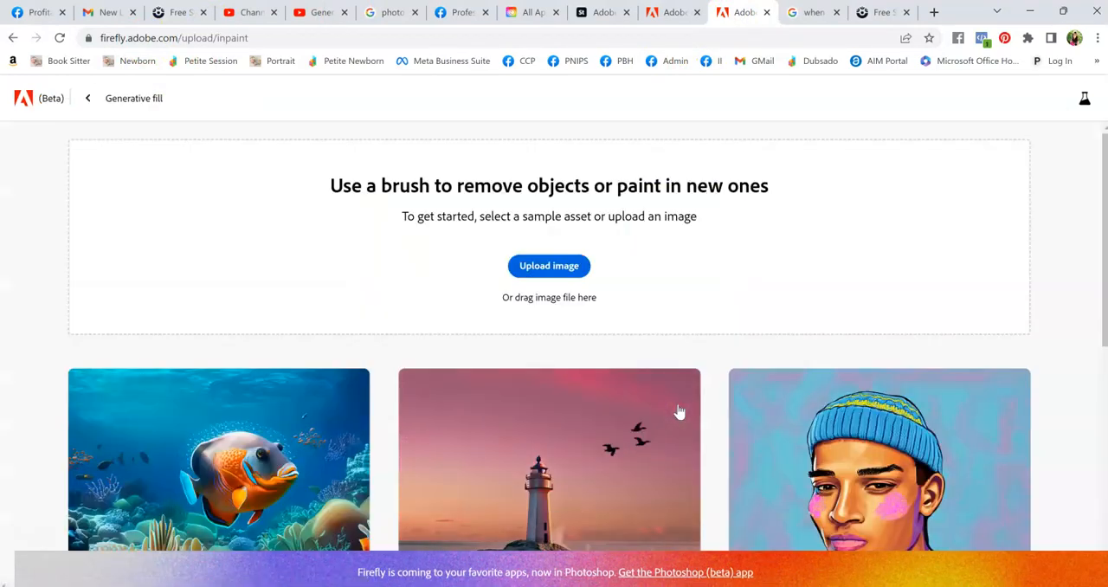
click(548, 266)
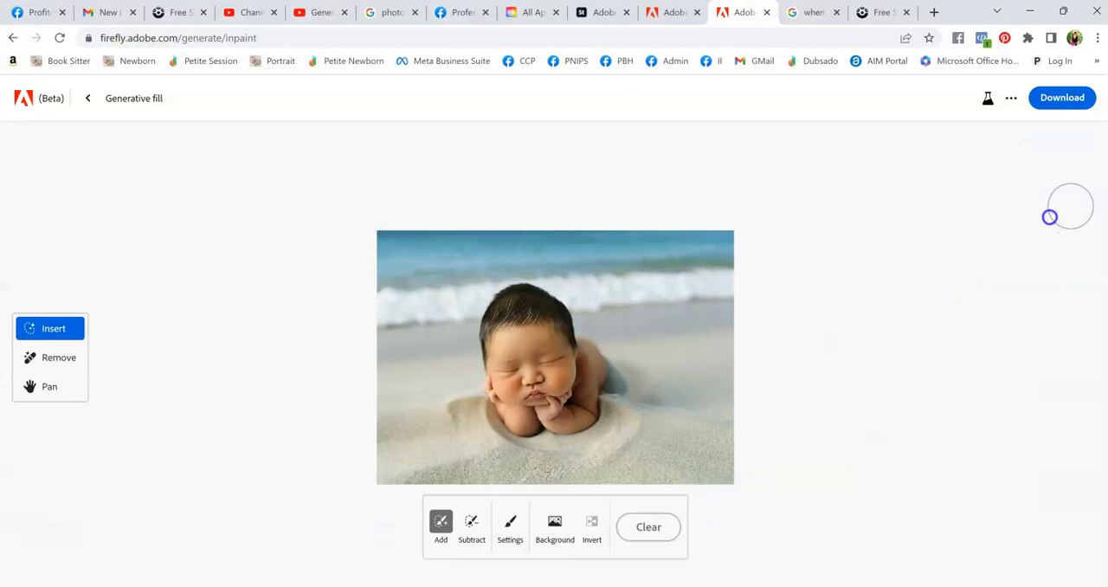
click(1009, 97)
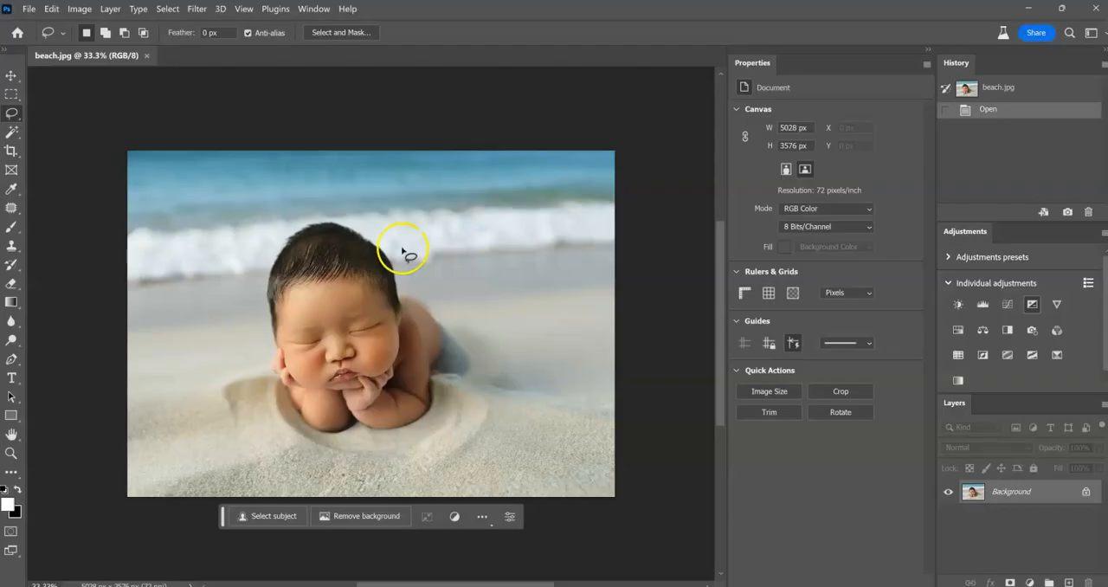
mouse_move(249, 366)
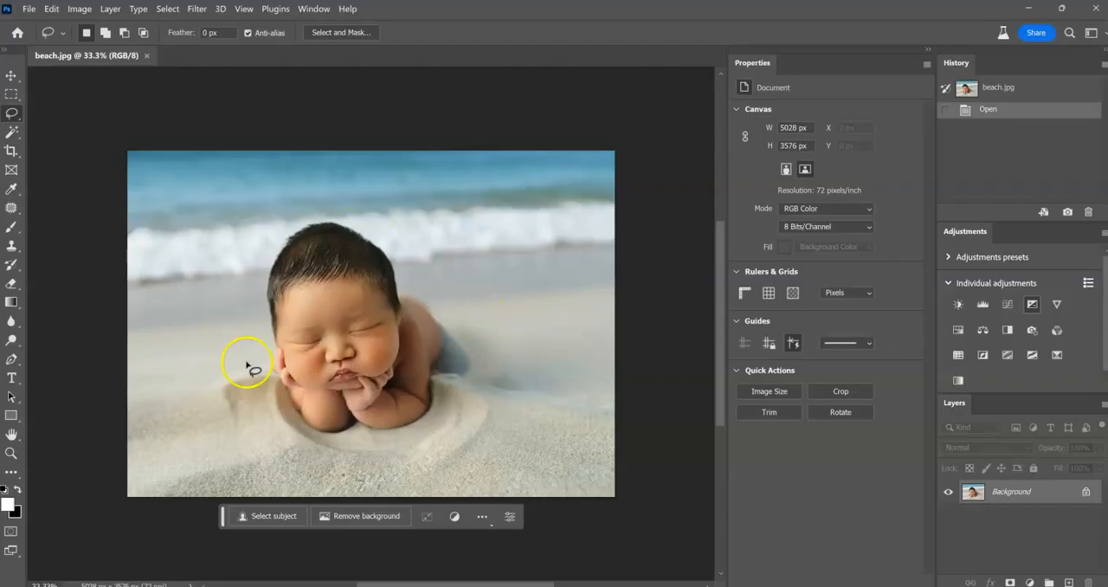
mouse_move(632, 497)
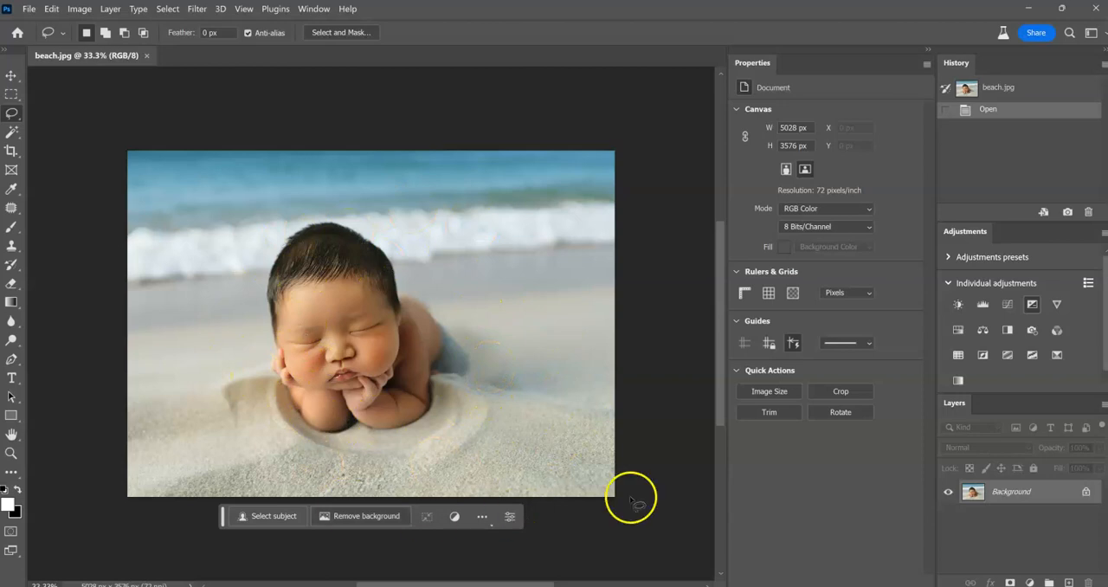
mouse_move(459, 50)
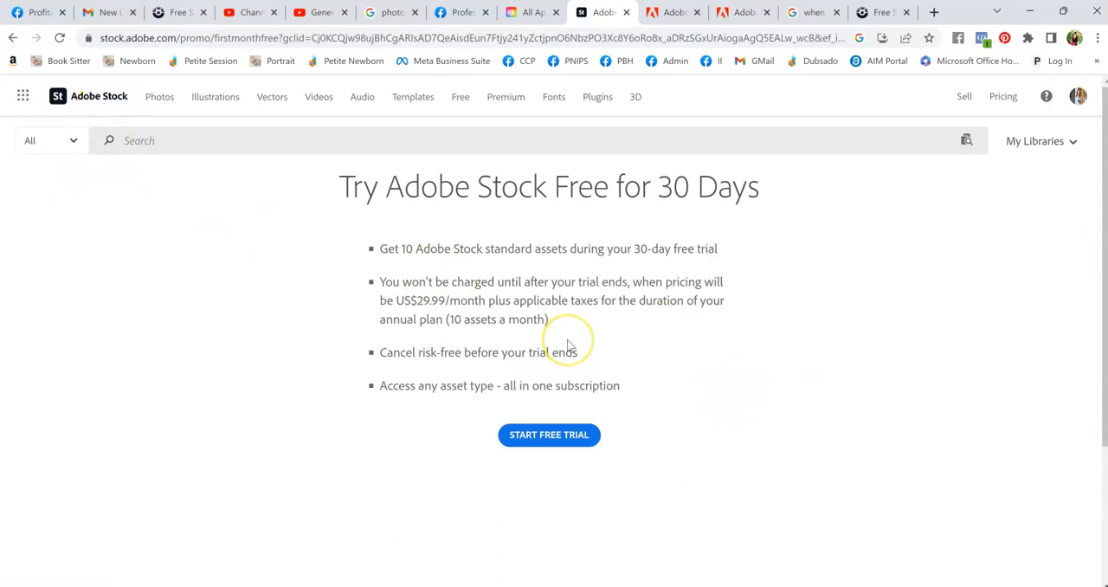
mouse_move(1087, 265)
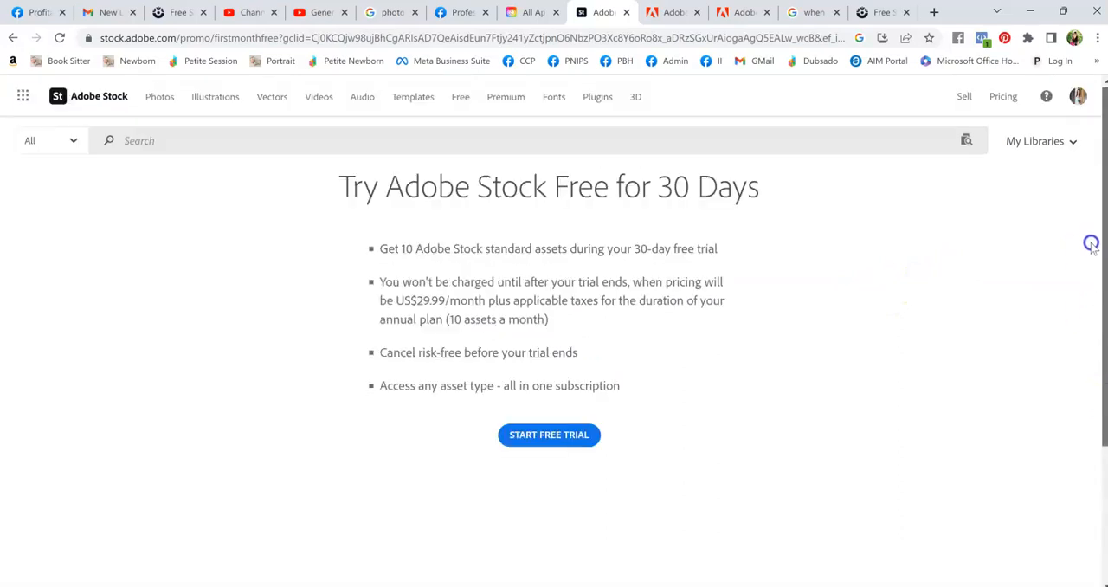
mouse_move(521, 250)
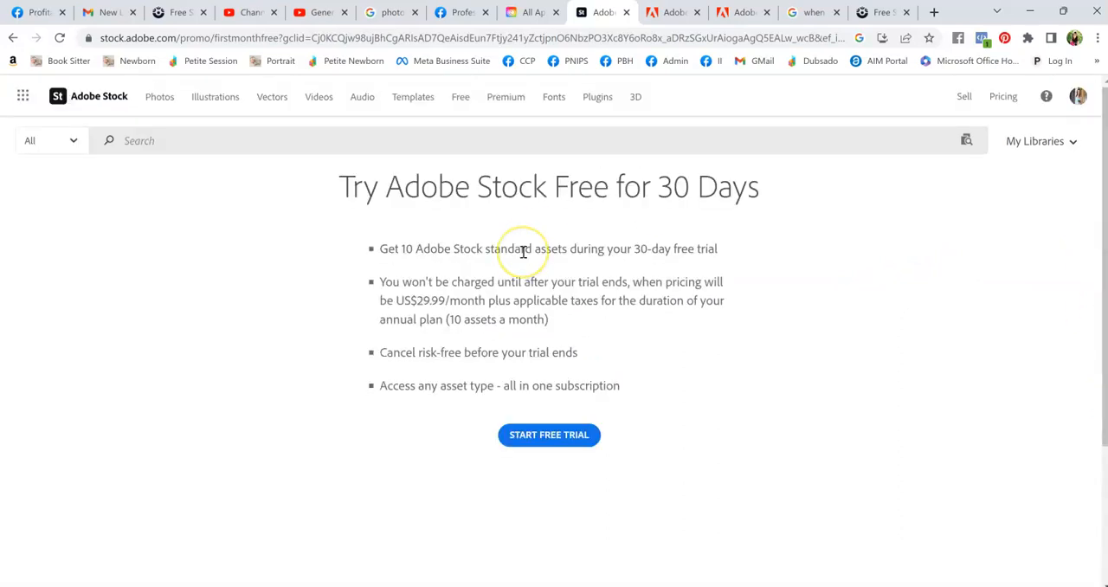
mouse_move(338, 472)
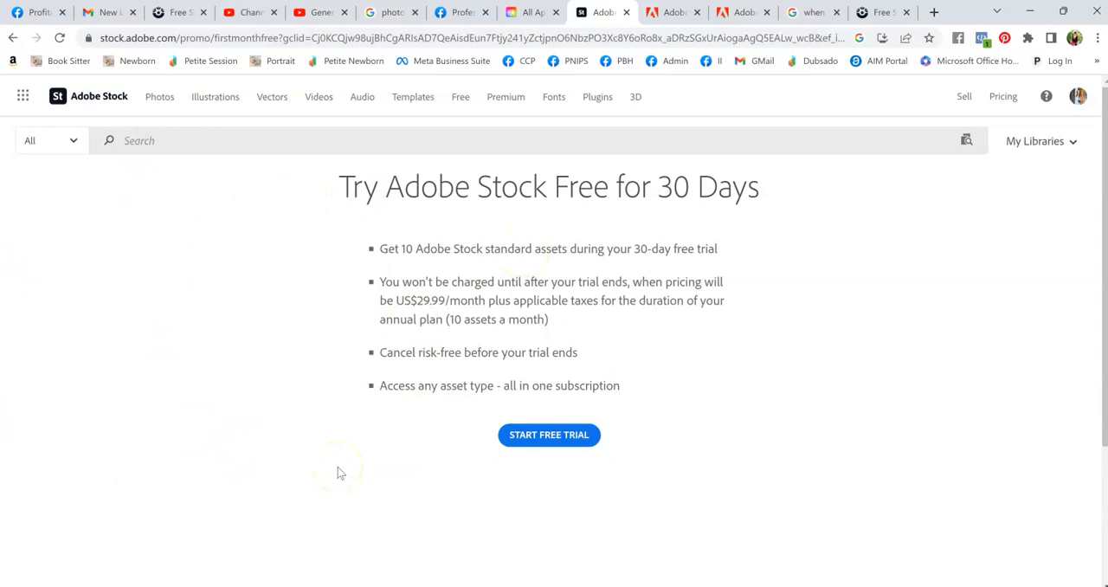
mouse_move(524, 403)
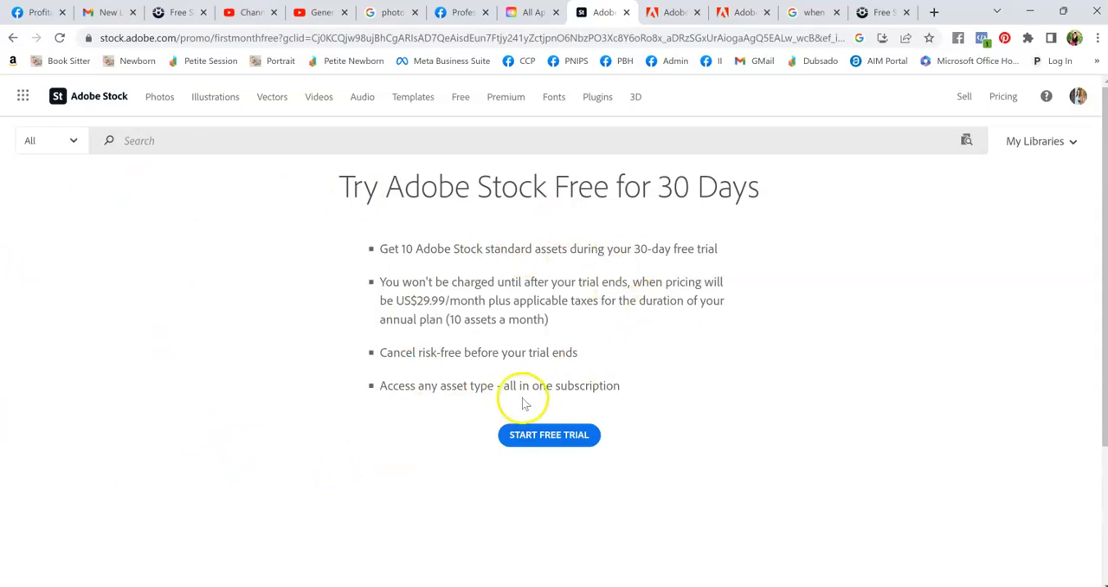
mouse_move(129, 481)
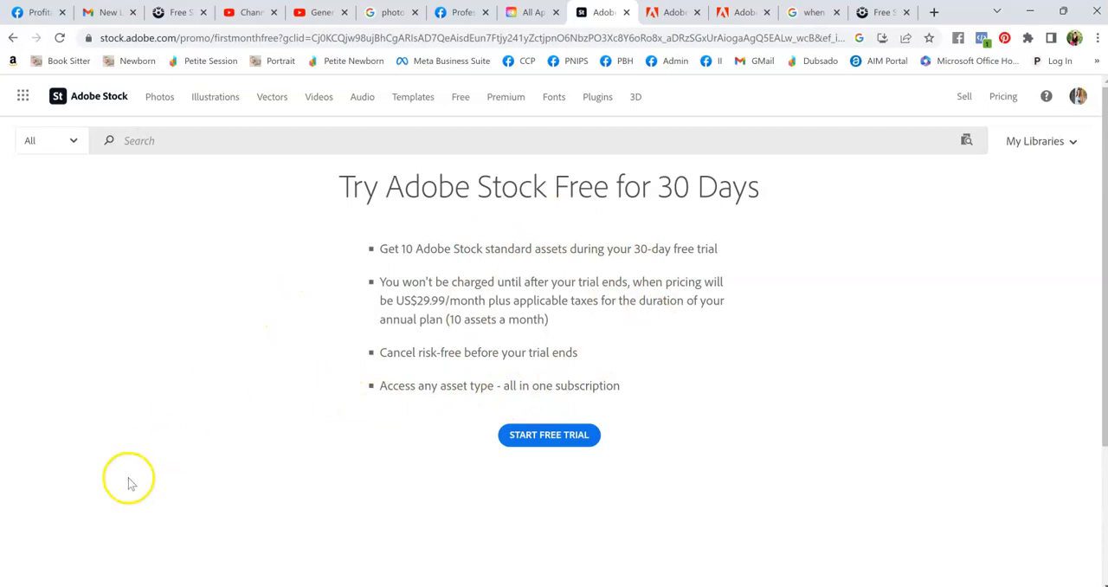
mouse_move(437, 451)
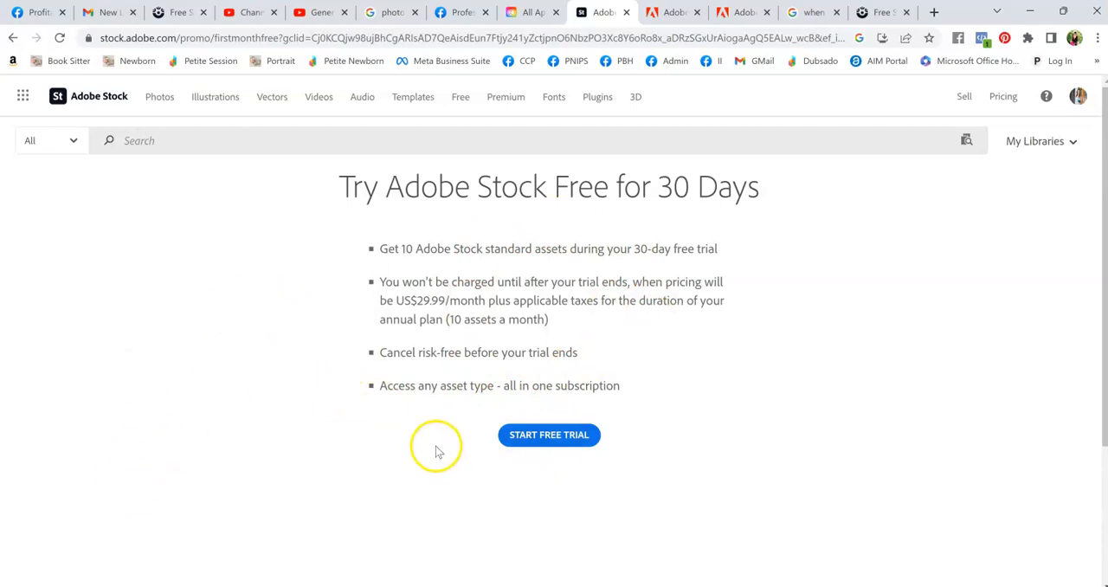
mouse_move(303, 435)
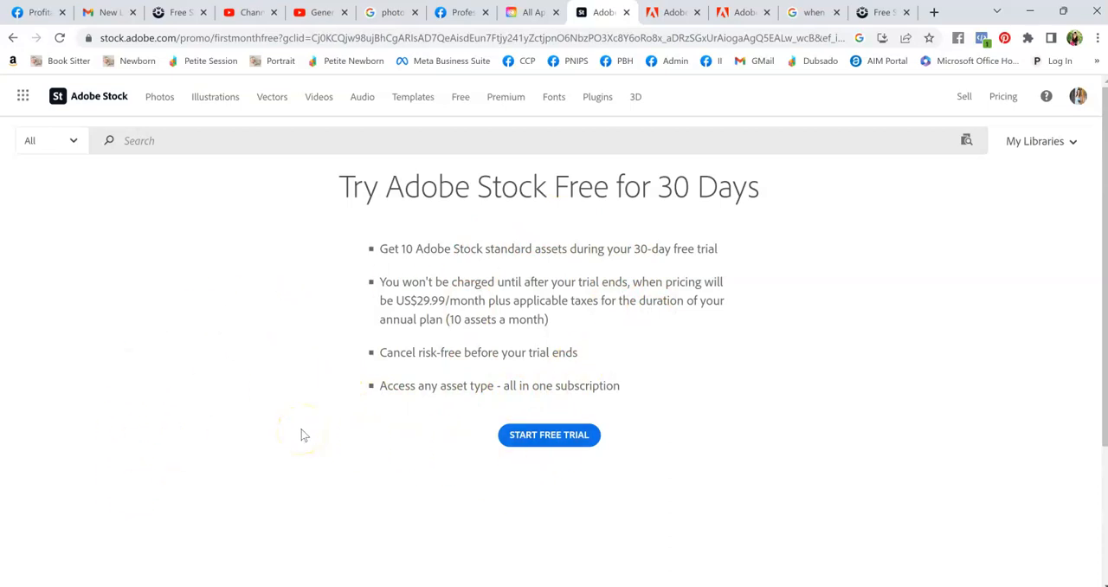